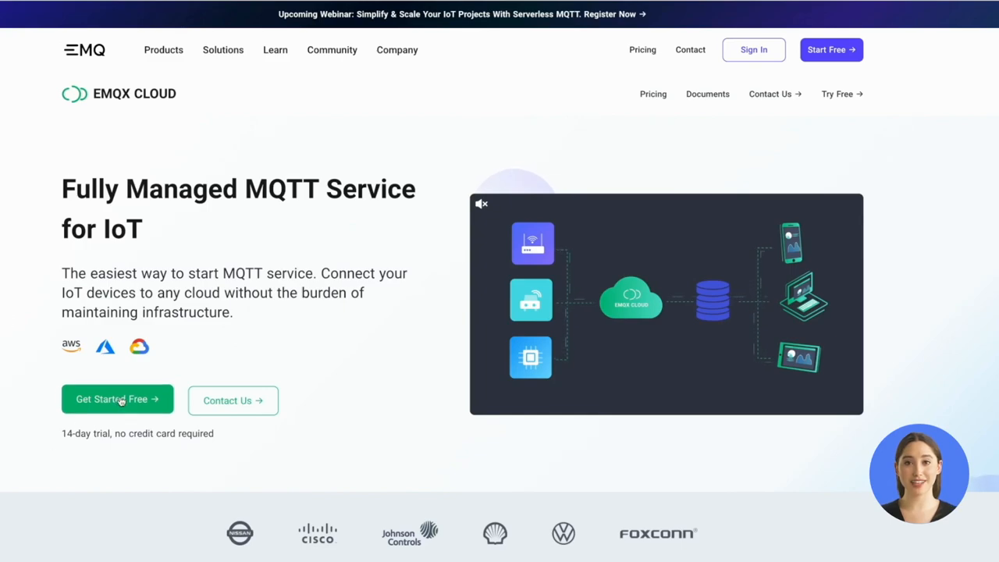
Start the free EMQX Cloud sign-up from the homepage's Get Started Free entry.
left_click(117, 399)
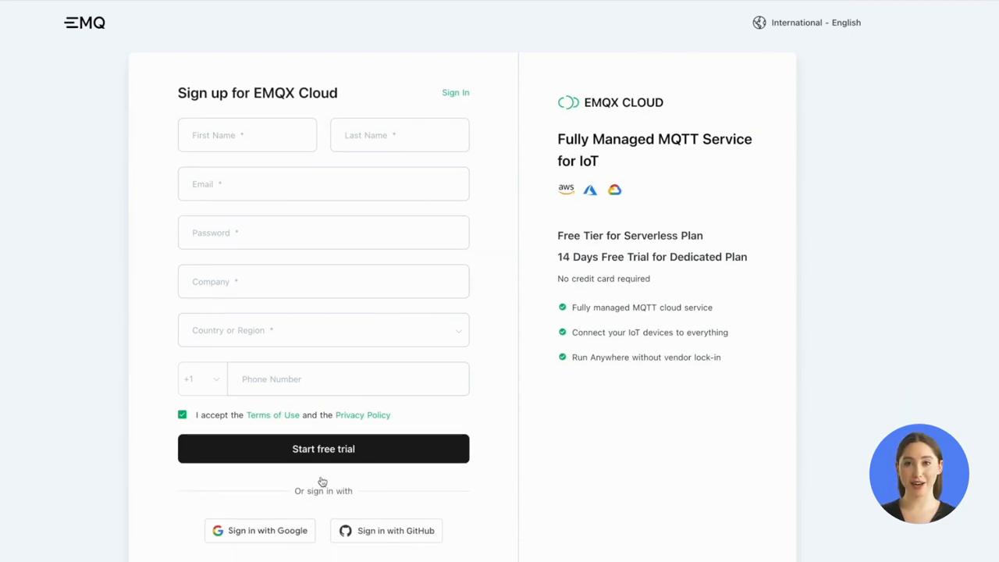
scroll("down", 3)
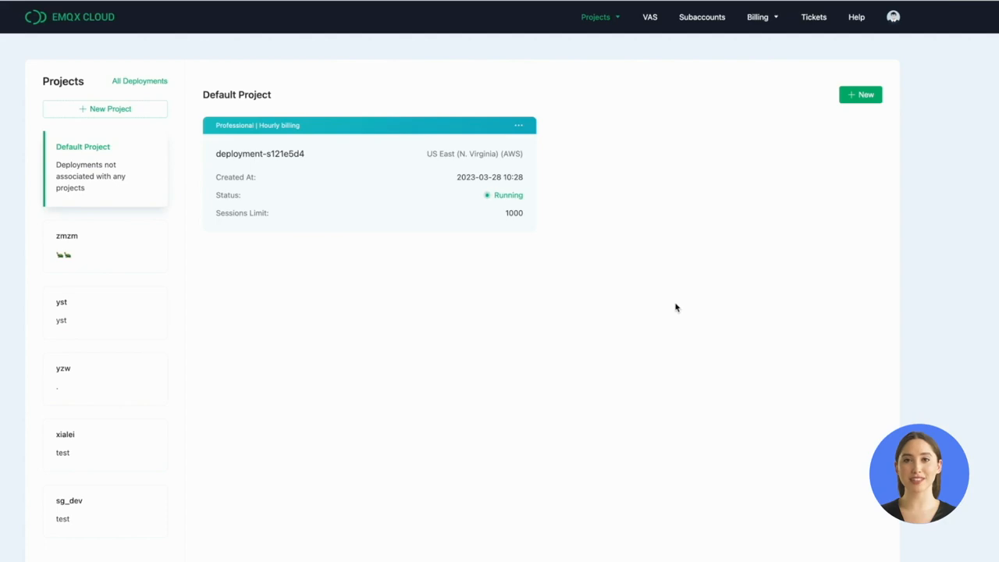
mouse_move(859, 137)
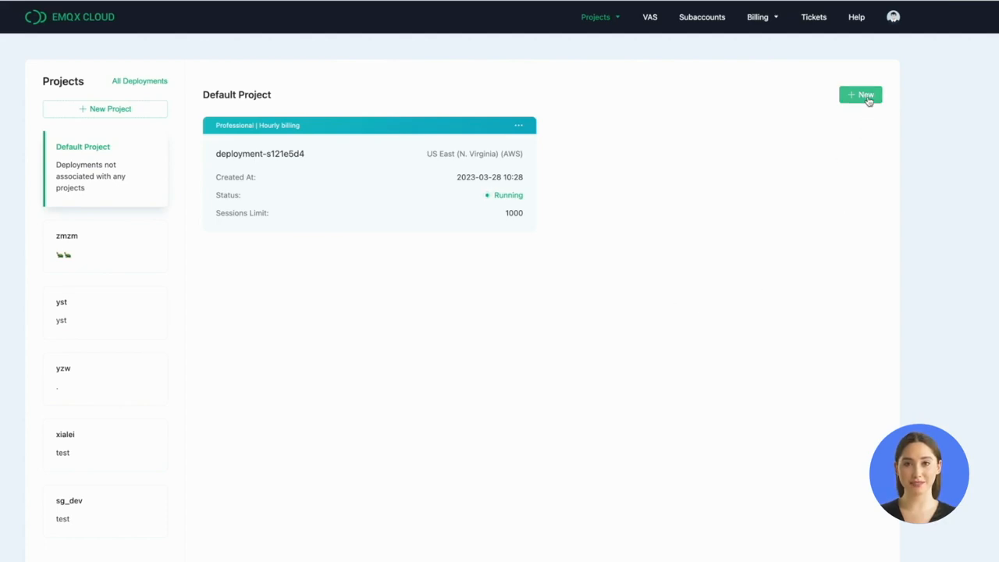
Create a new deployment under Default Project using the free Serverless plan.
left_click(860, 95)
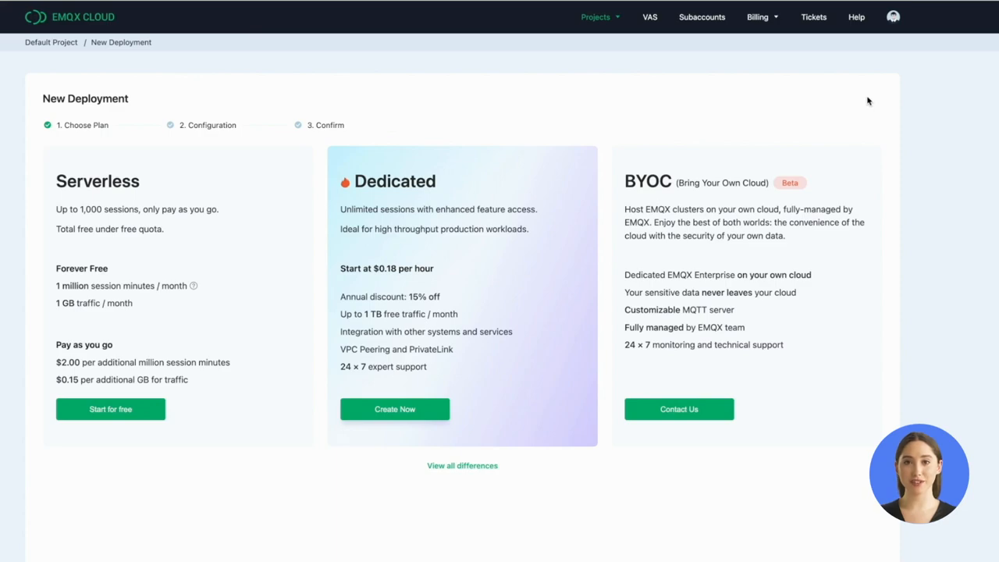
mouse_move(184, 271)
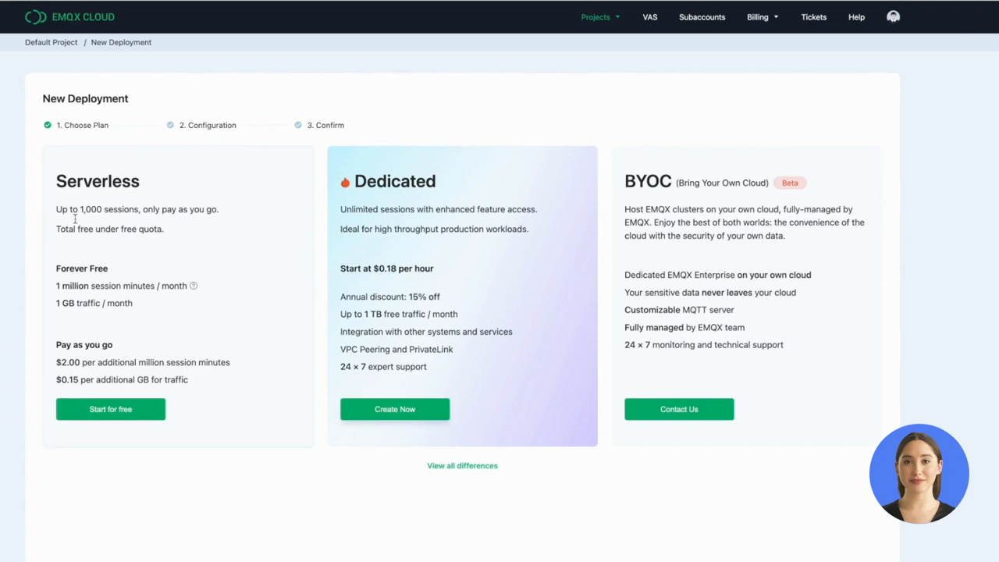
mouse_move(187, 352)
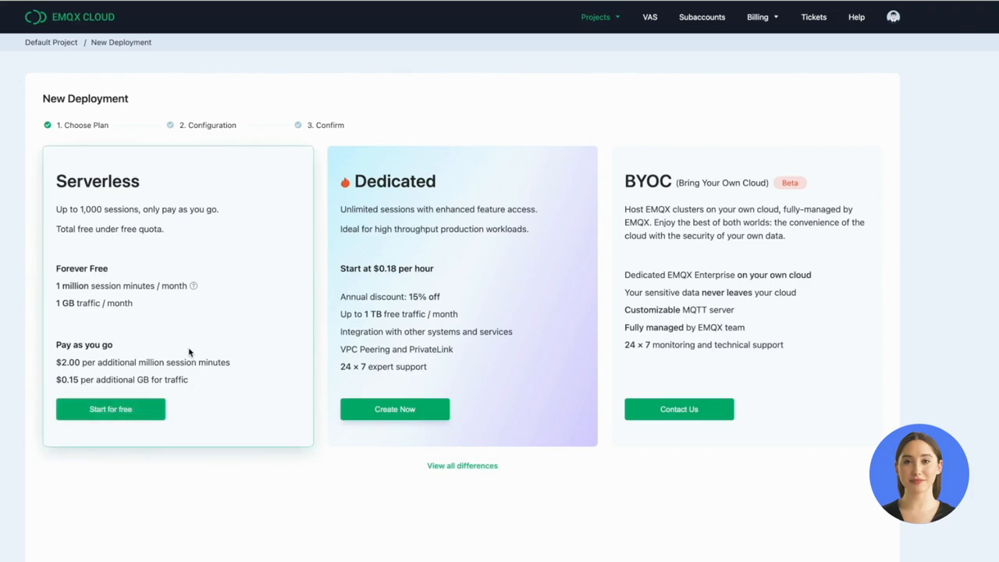
left_click(110, 409)
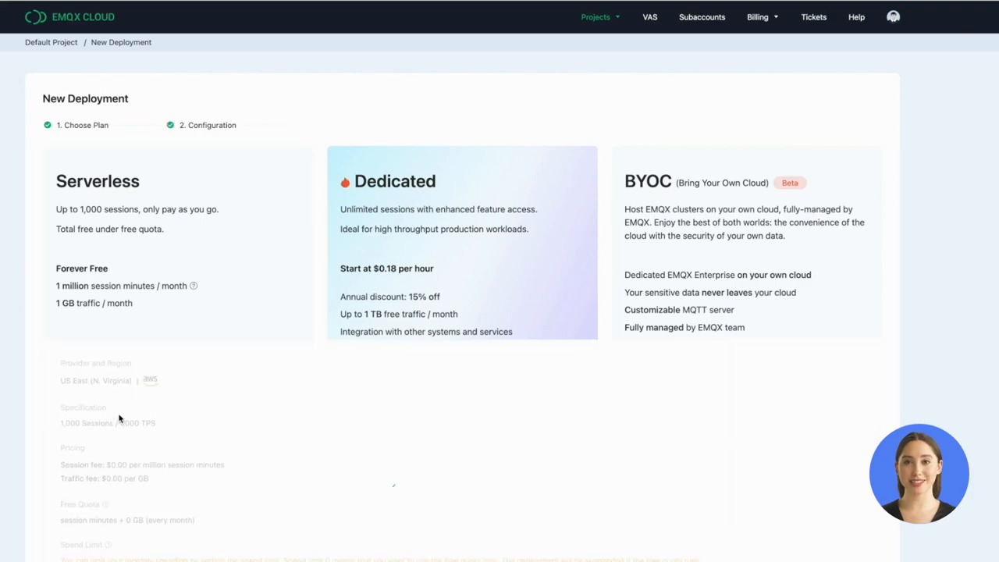
Set a 5-dollar monthly spend limit with the deployment suspended when it is reached.
left_click(462, 181)
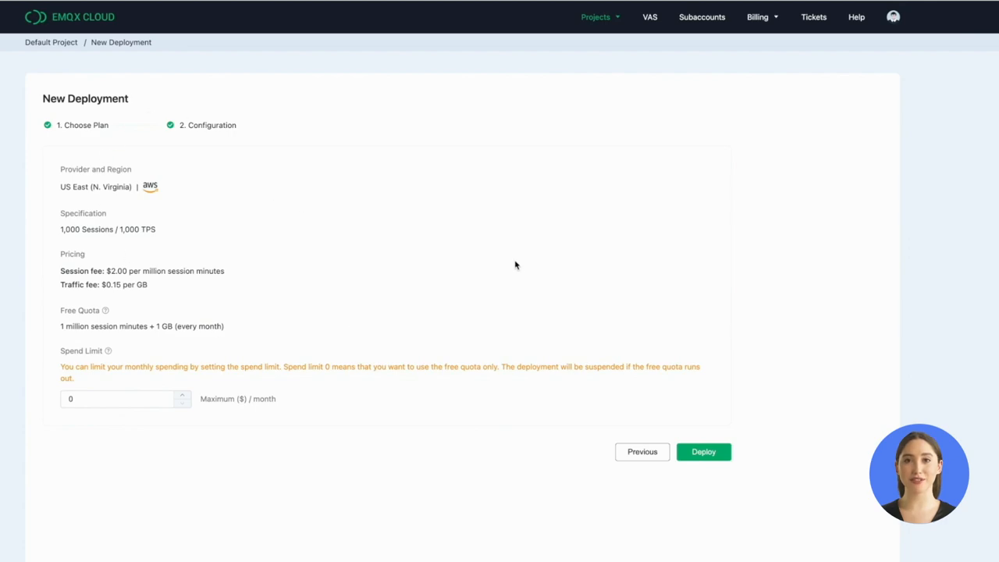
mouse_move(89, 199)
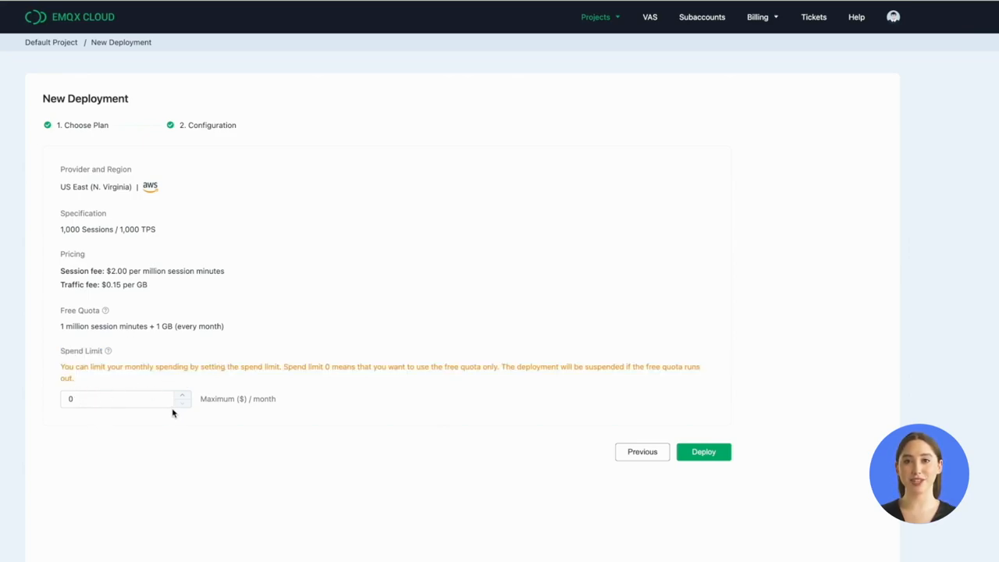
left_click(125, 400)
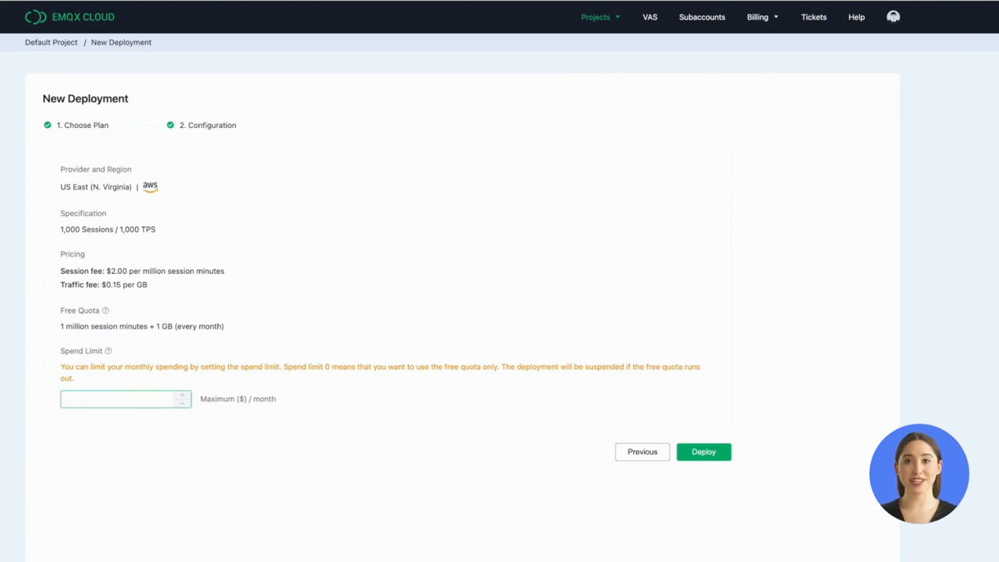
type("5")
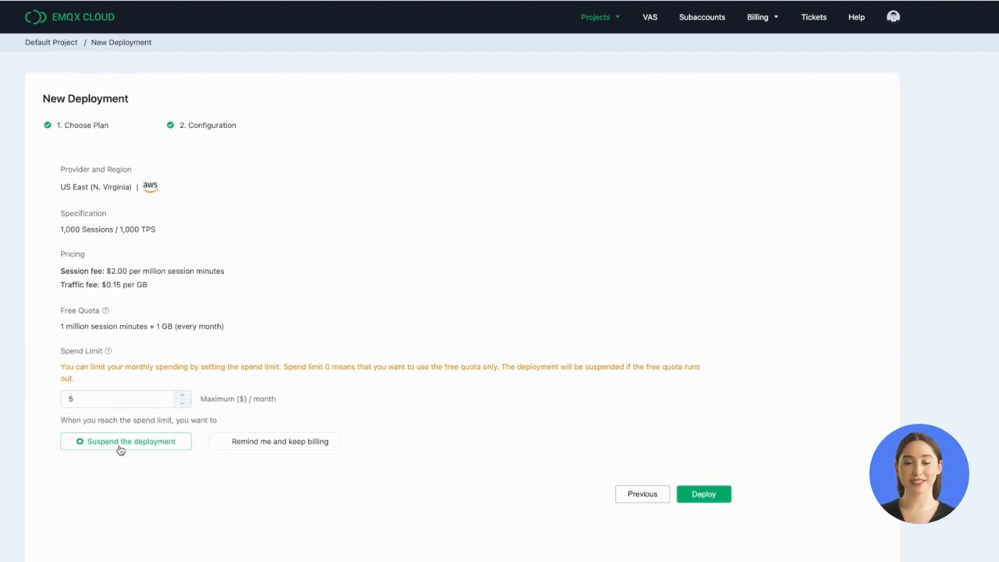
mouse_move(257, 449)
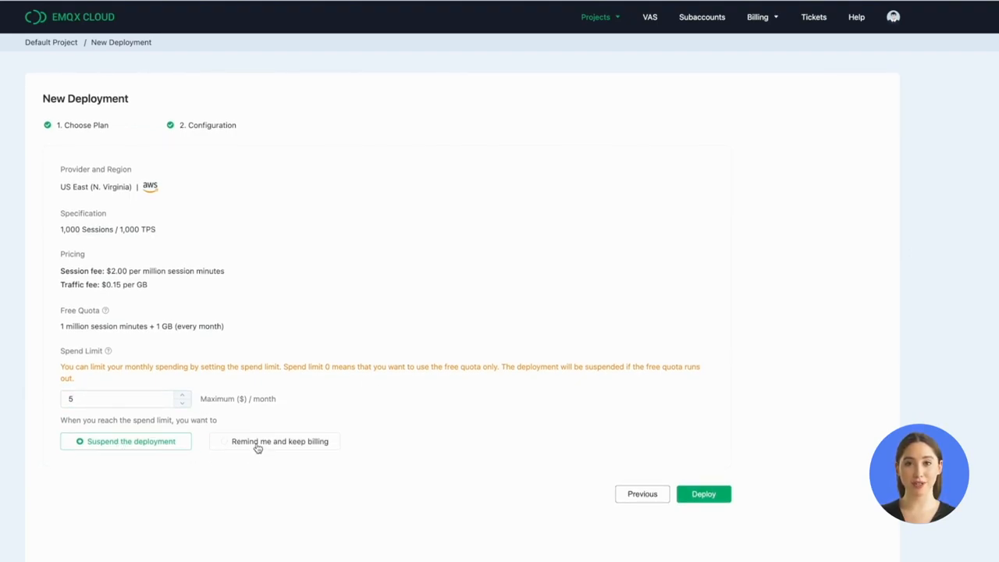
left_click(279, 440)
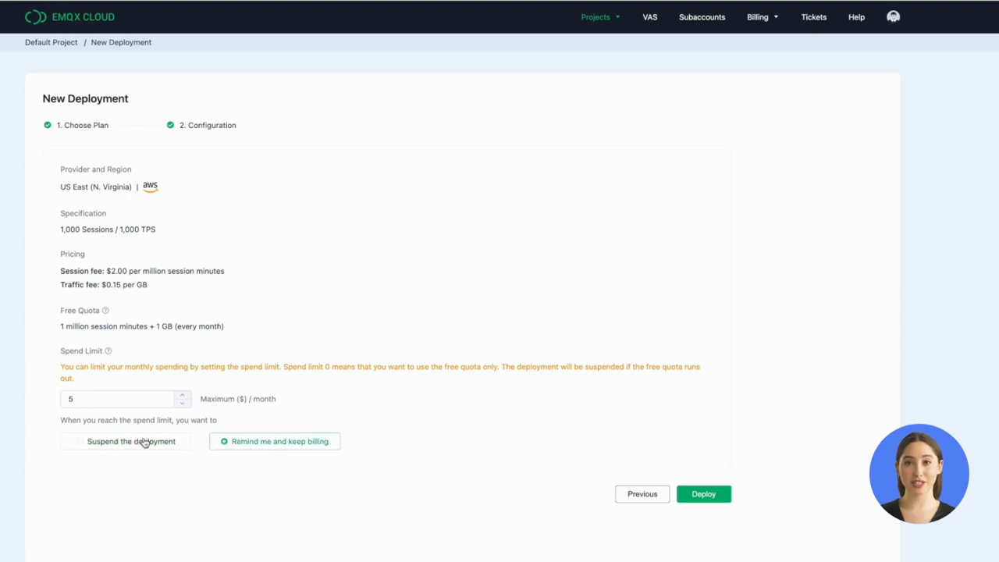
left_click(131, 440)
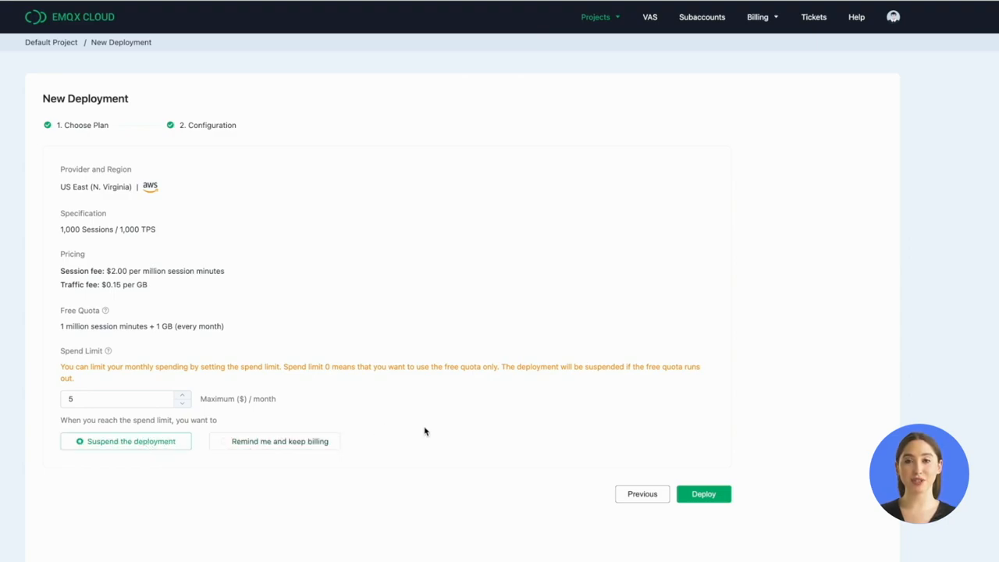
mouse_move(462, 427)
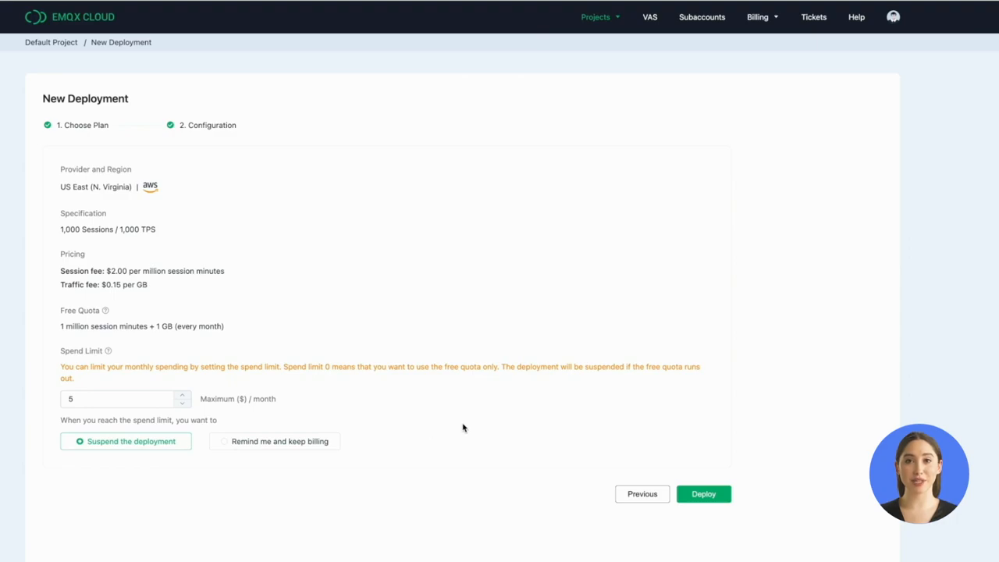
mouse_move(479, 425)
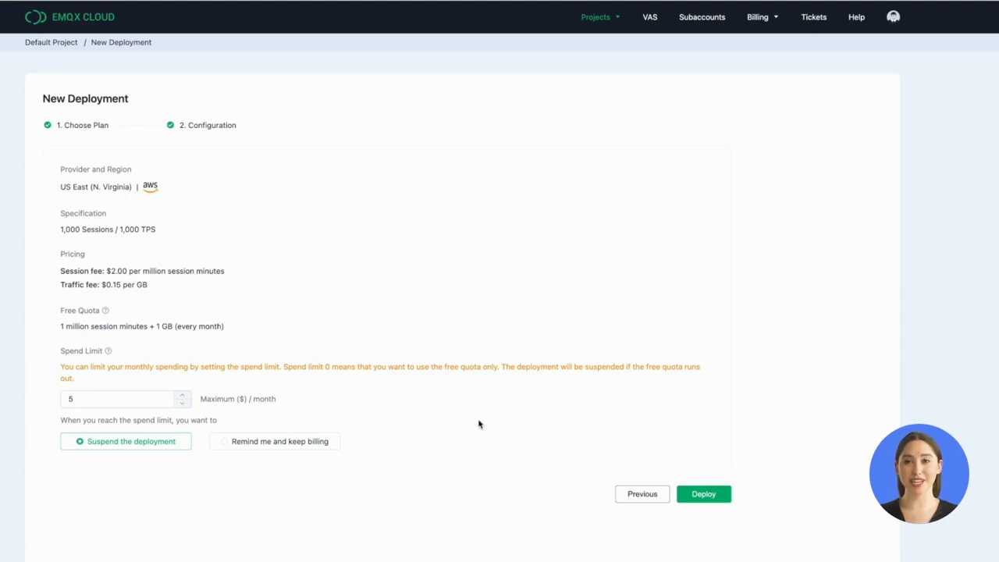
mouse_move(543, 259)
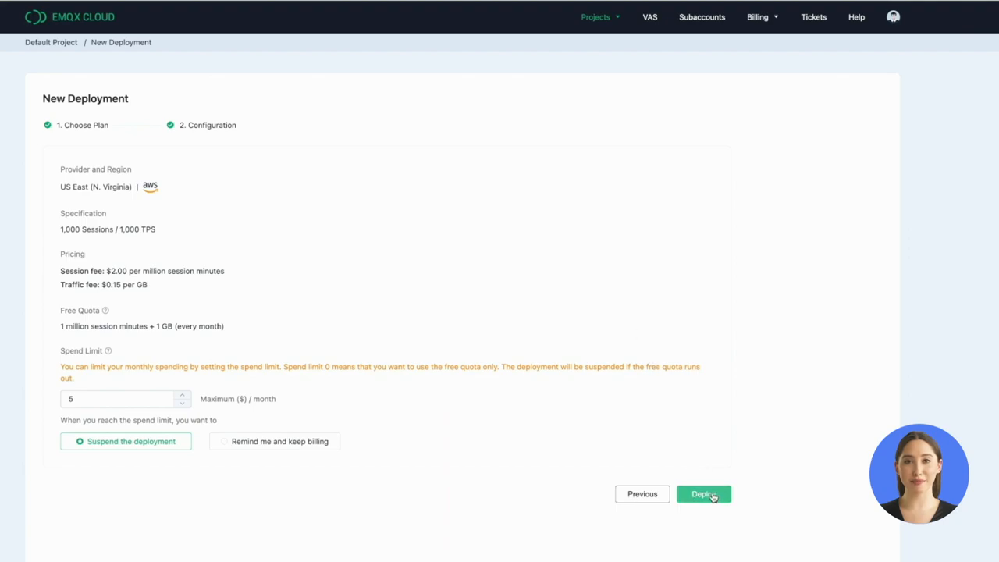
Deploy, accepting the Cloud Services Agreement and Serverless declaration, to create the deployment.
left_click(702, 493)
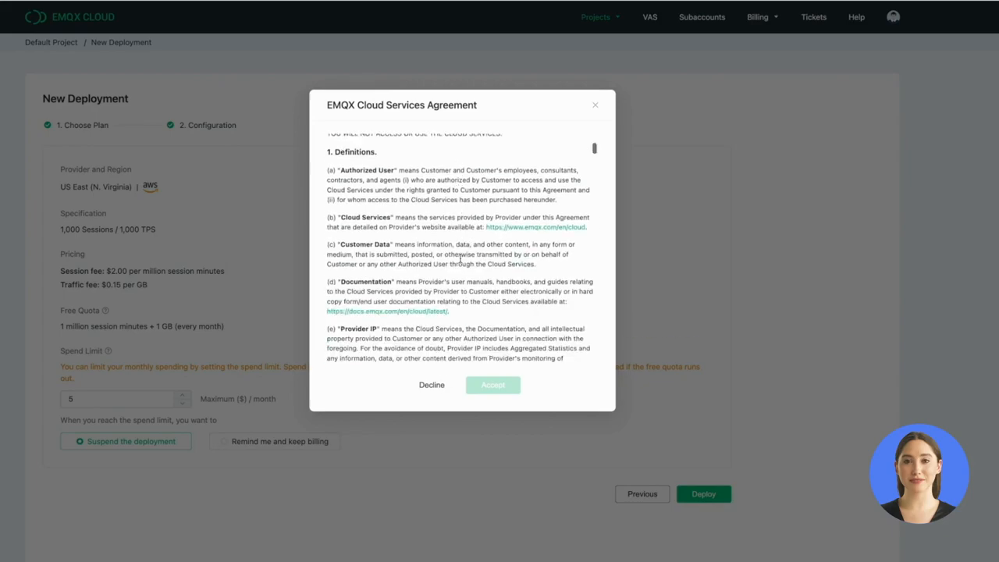
scroll("down", 3)
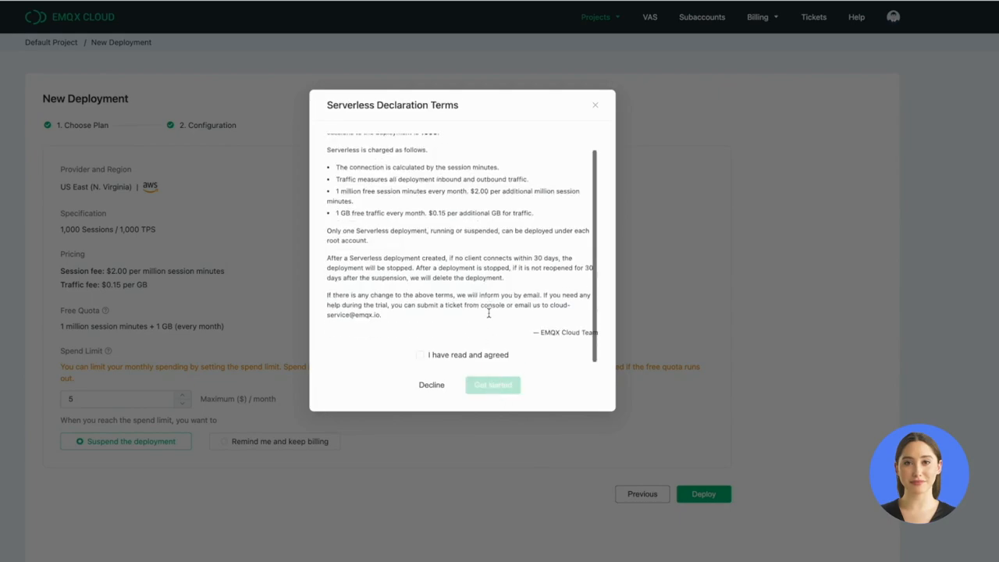
left_click(419, 354)
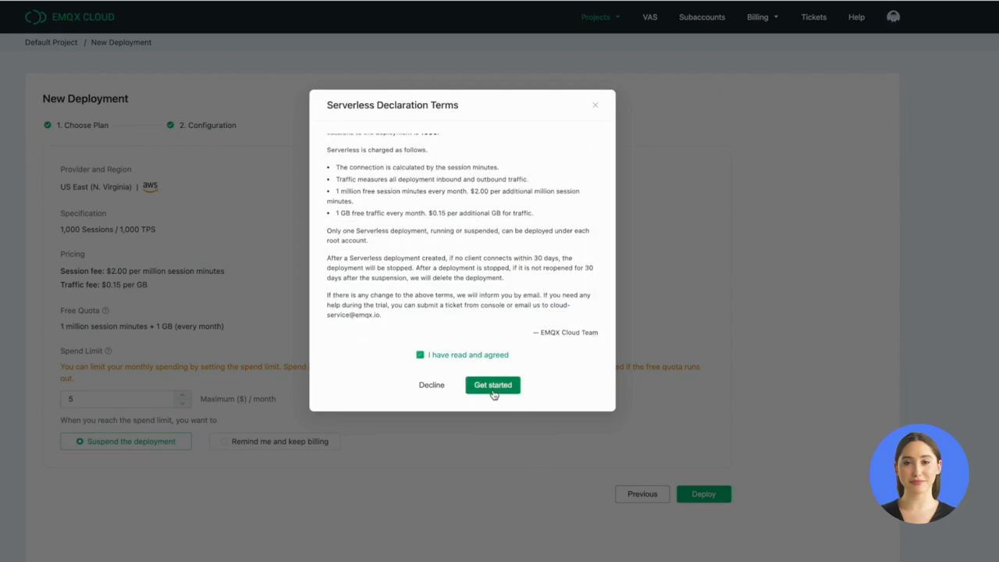
left_click(493, 384)
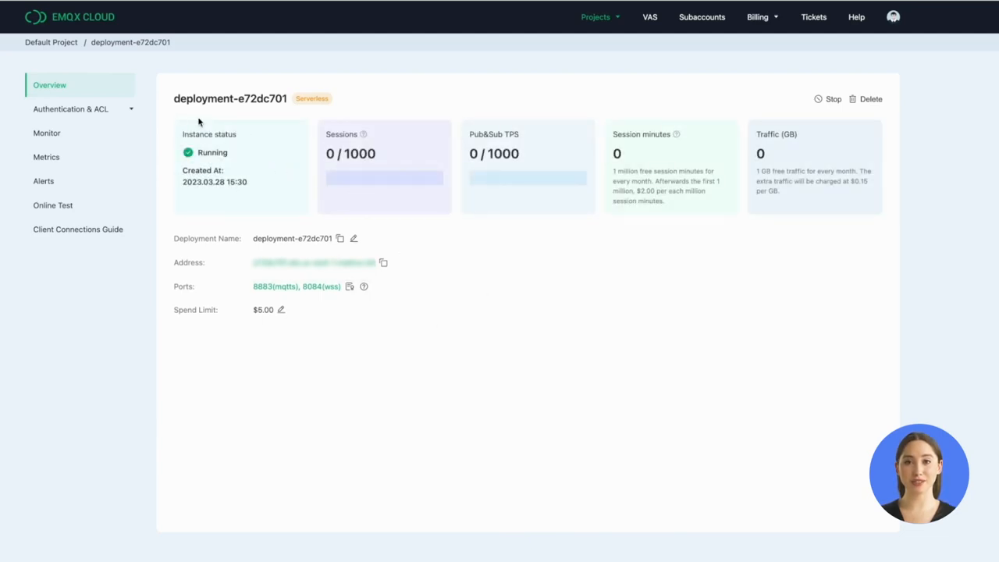
mouse_move(206, 262)
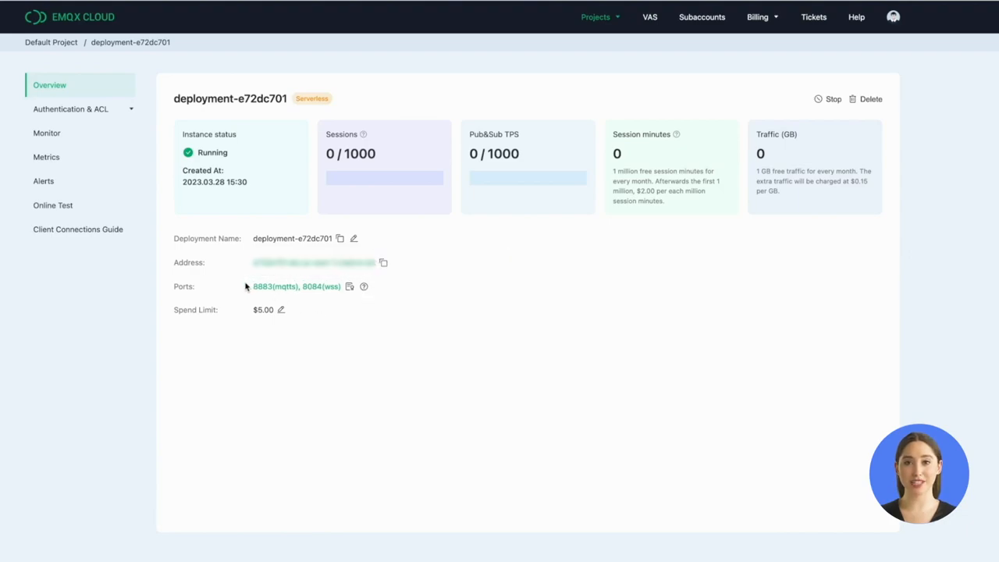
mouse_move(318, 328)
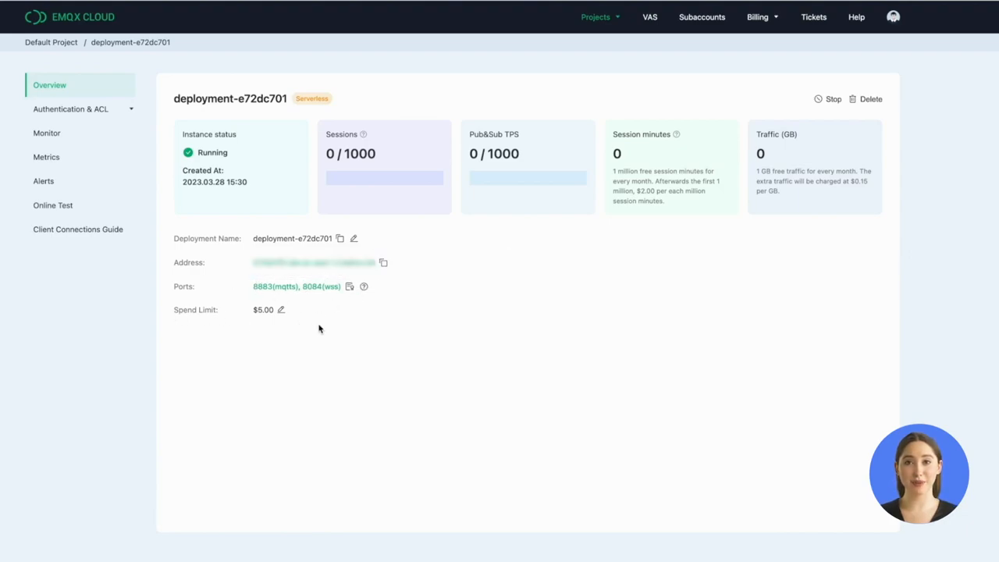
mouse_move(476, 240)
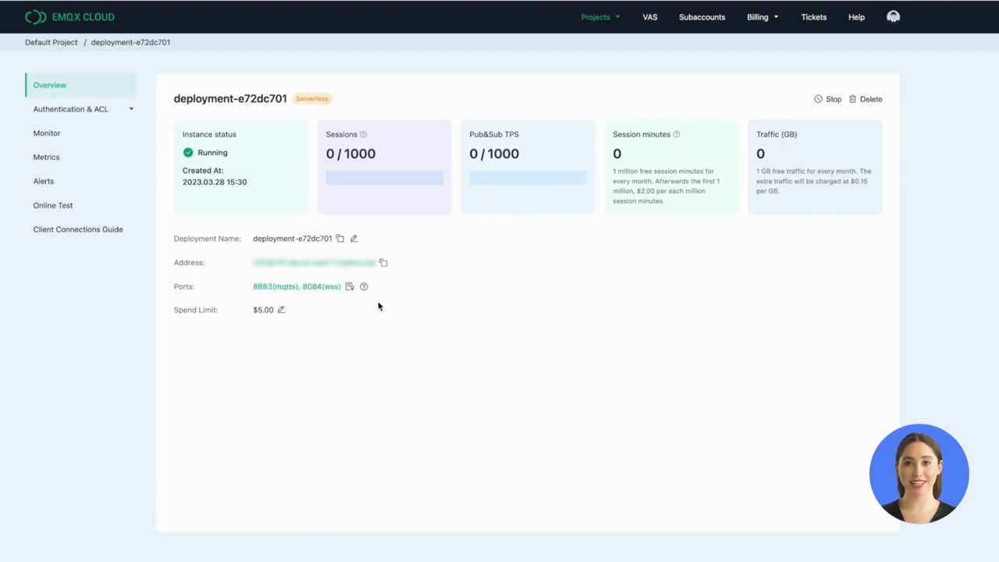
mouse_move(363, 287)
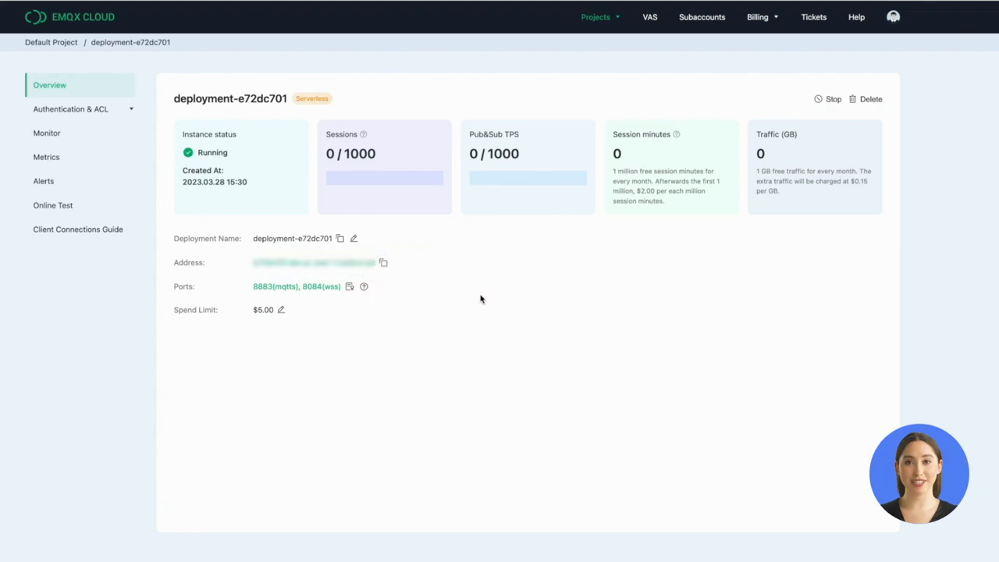
mouse_move(350, 288)
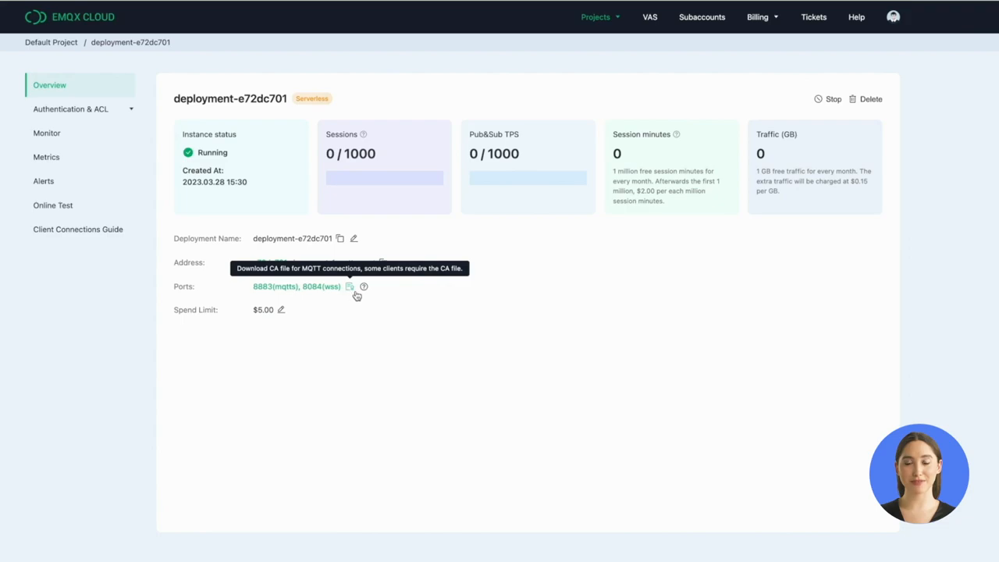
mouse_move(478, 361)
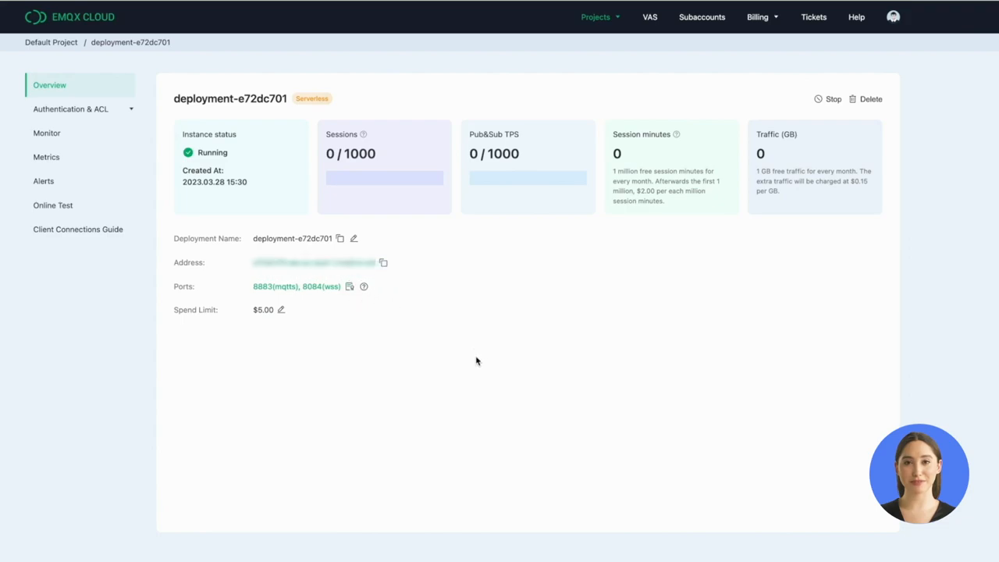
mouse_move(452, 75)
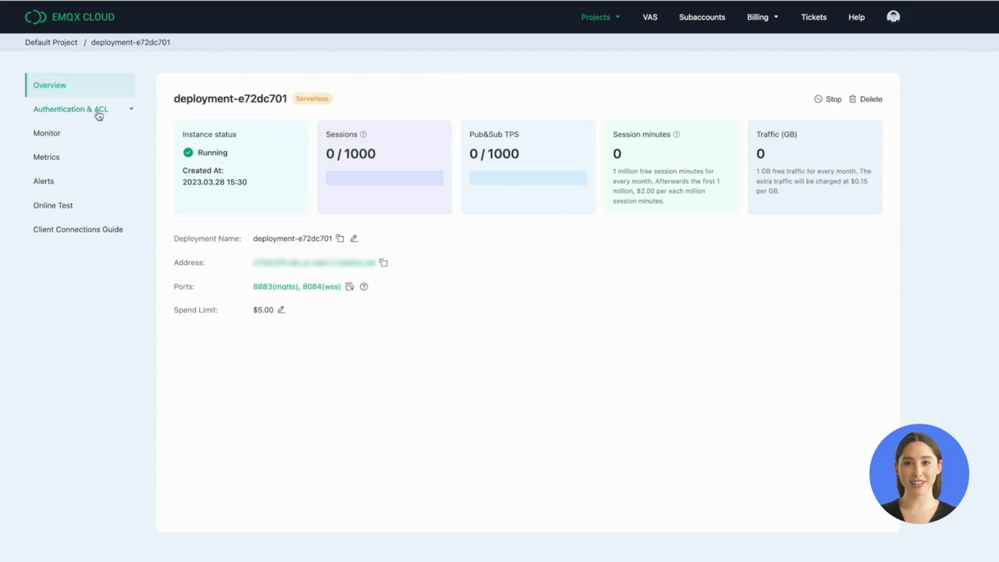
Add an authentication user 'emqx' with a password under Authentication & ACL.
left_click(70, 109)
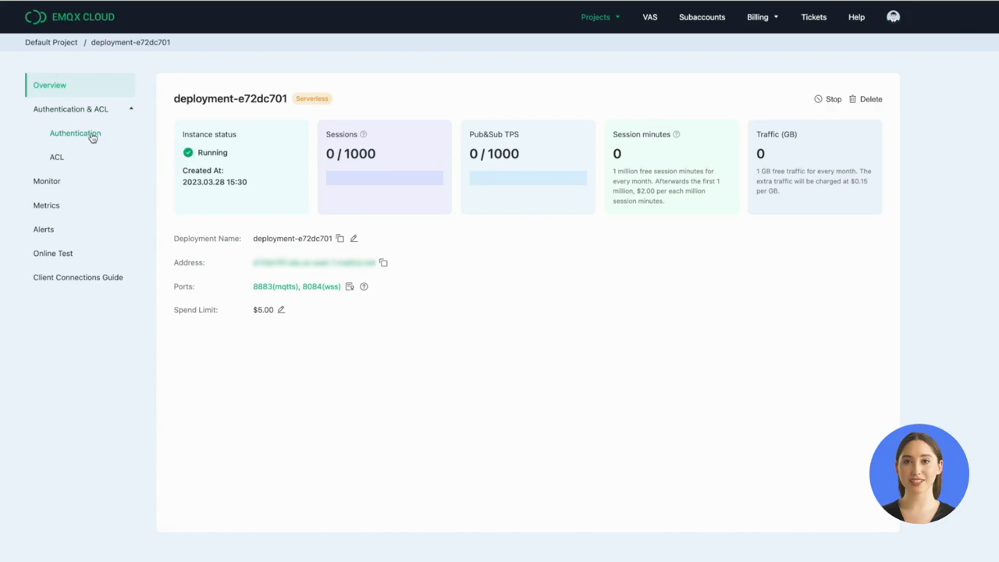
left_click(75, 132)
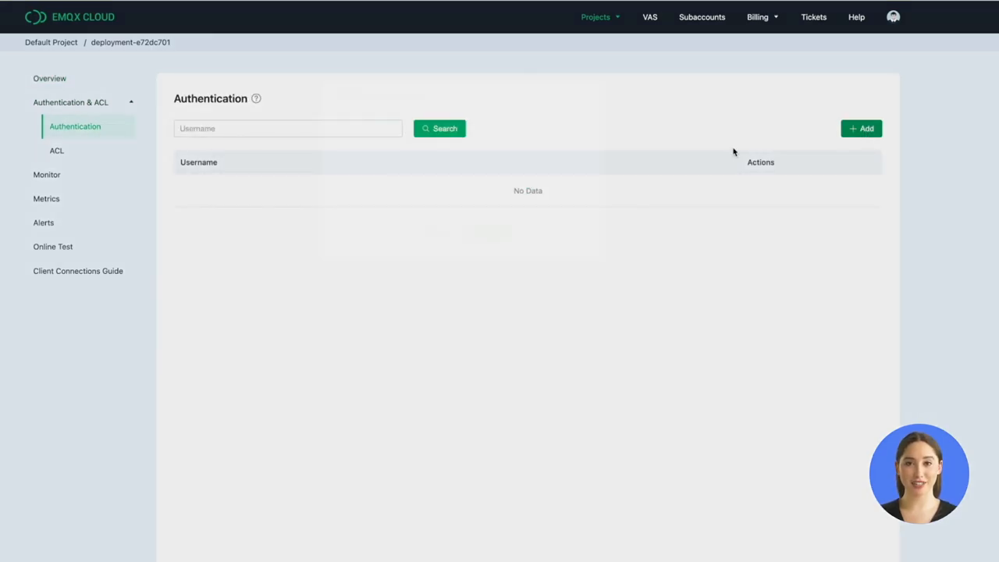
left_click(862, 128)
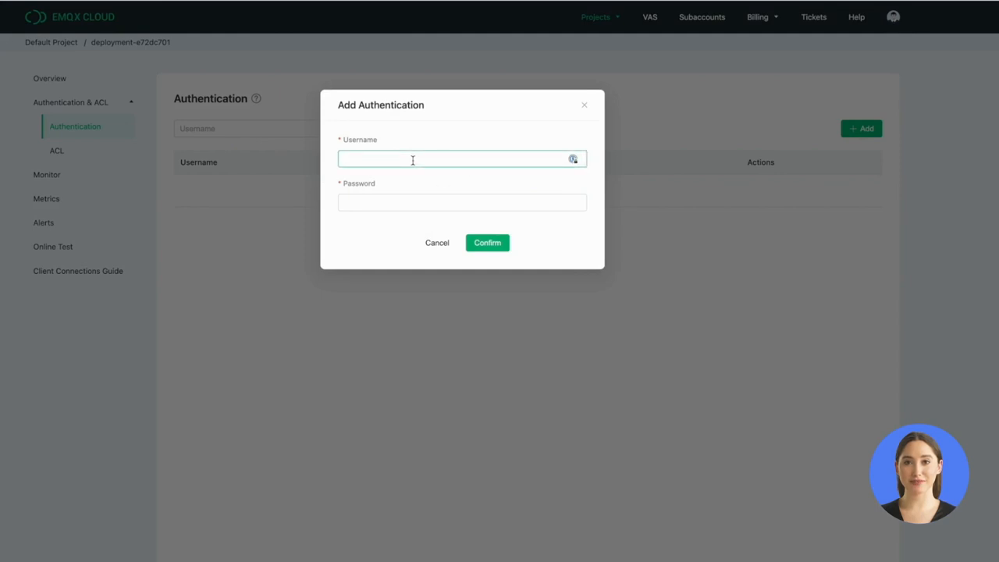
type("emqx")
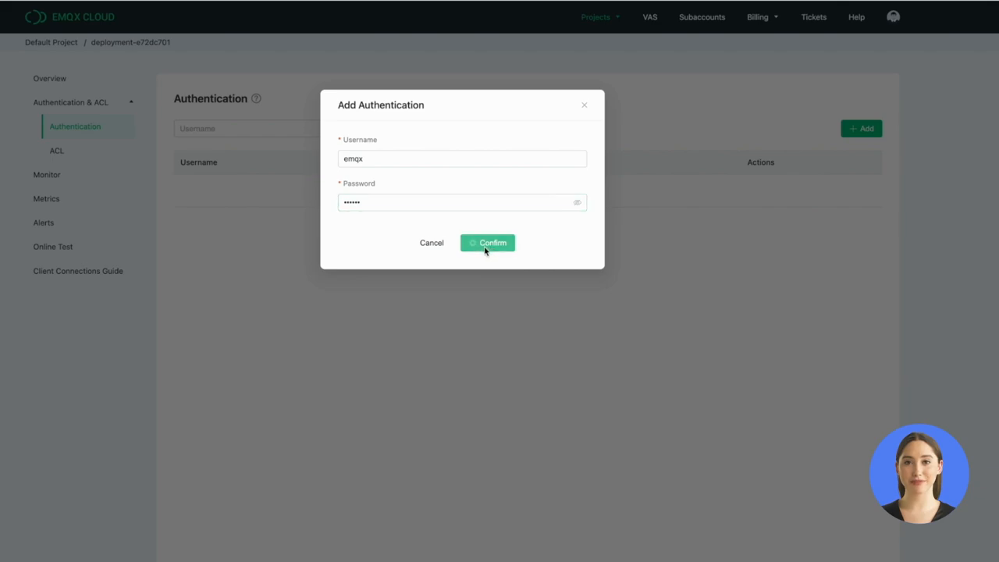
left_click(487, 243)
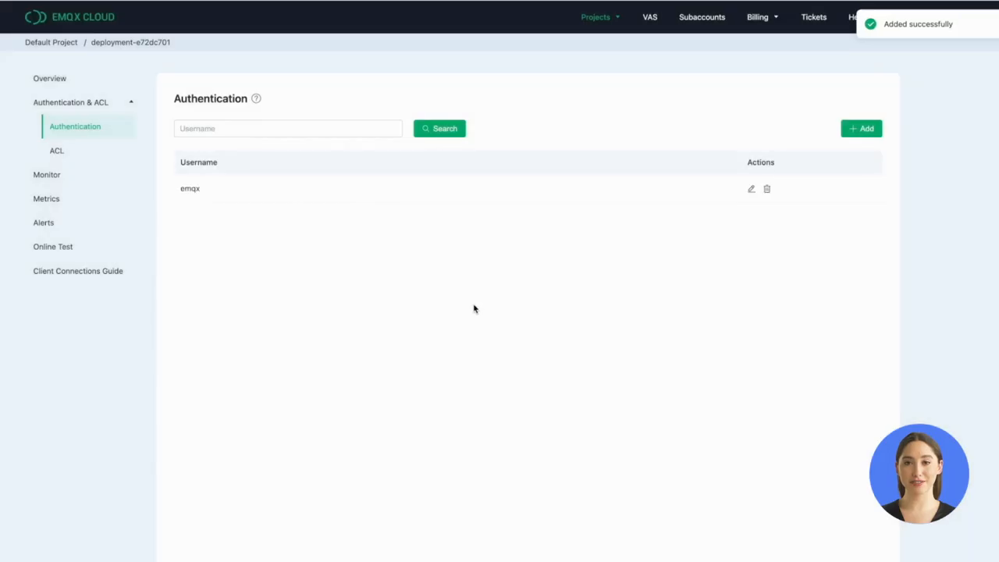
mouse_move(326, 278)
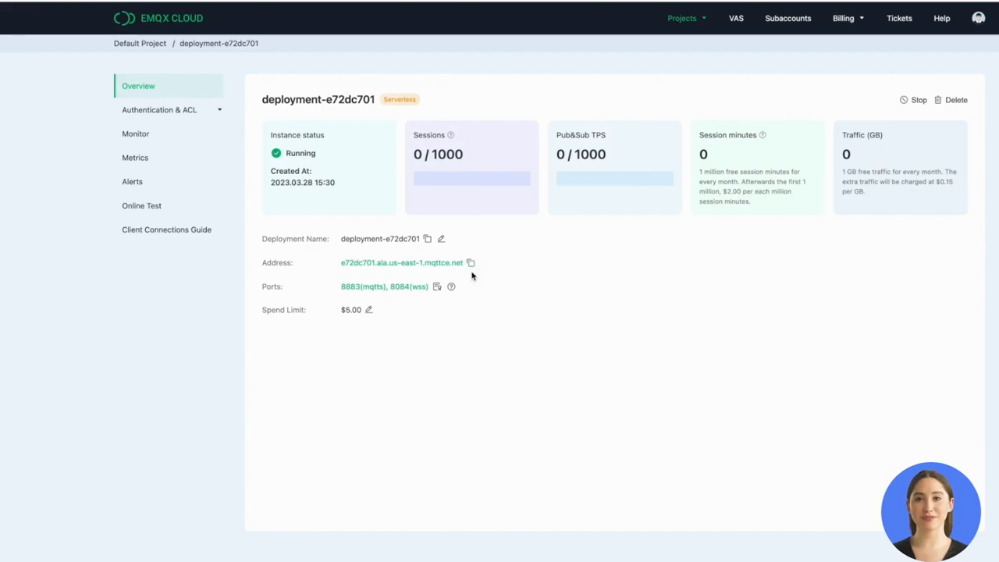
Copy the deployment's connection address from the Overview page.
left_click(470, 262)
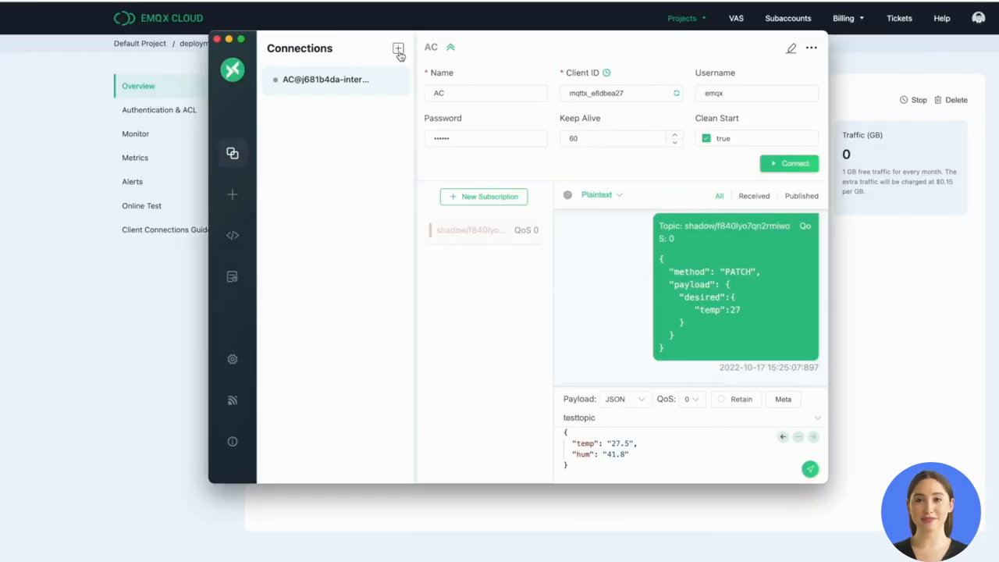
Define connection 'test' to the copied address over mqtts:// on port 8883 as user emqx.
left_click(398, 48)
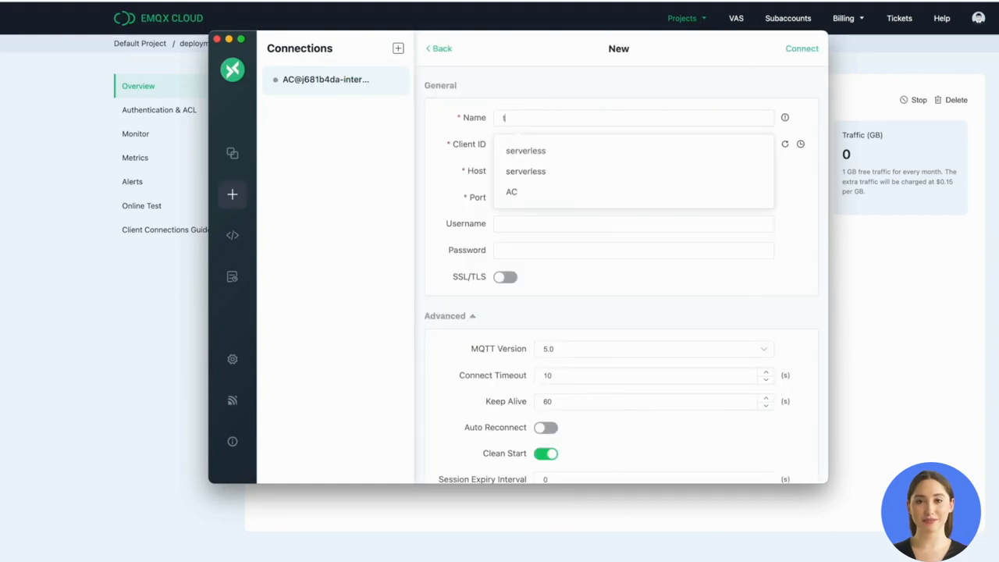
type("est")
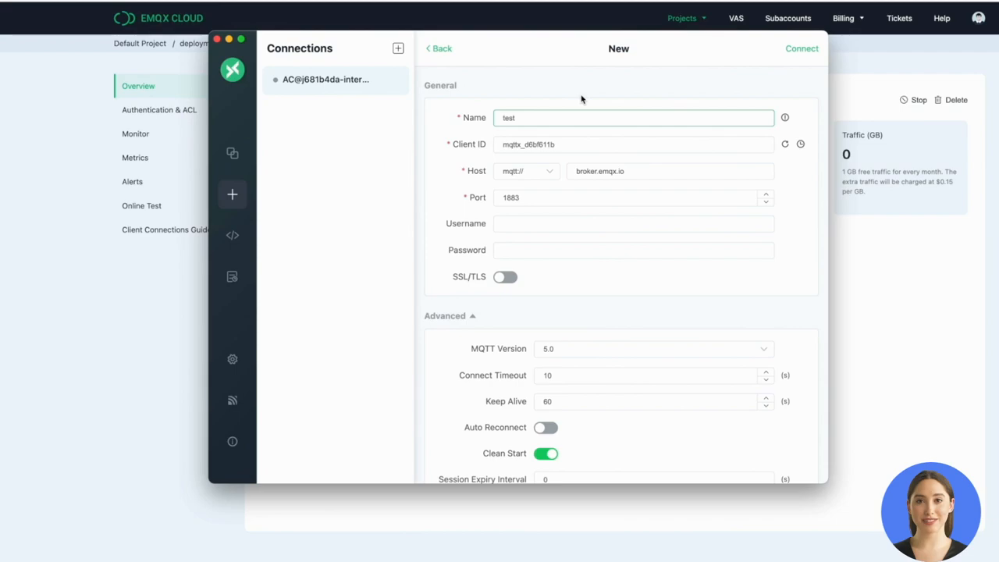
double_click(599, 170)
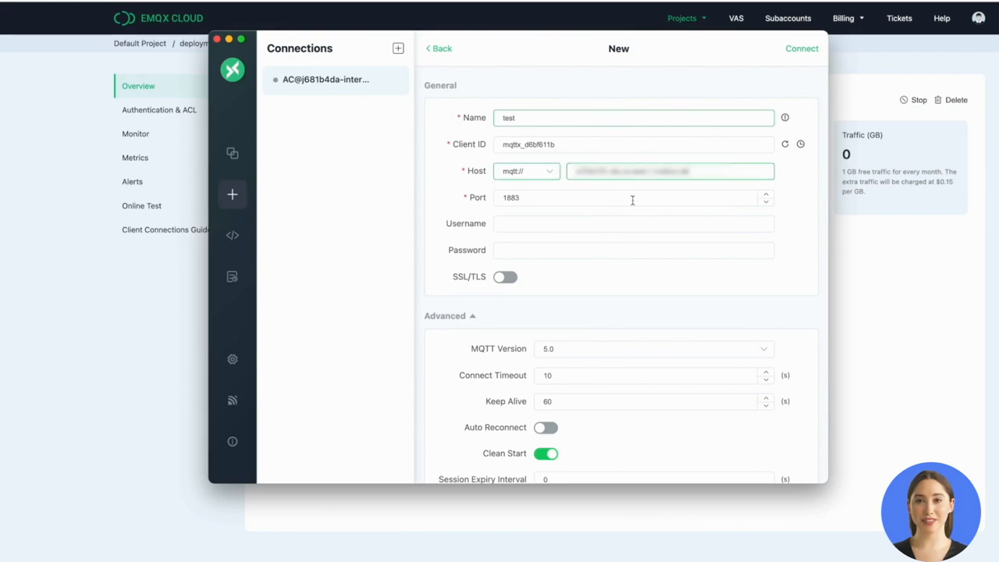
left_click(526, 170)
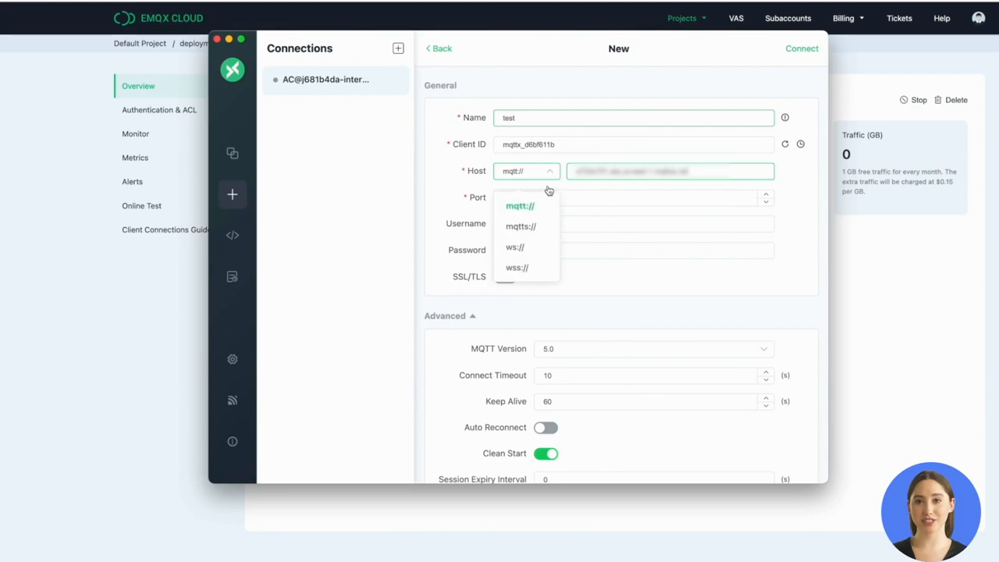
left_click(522, 226)
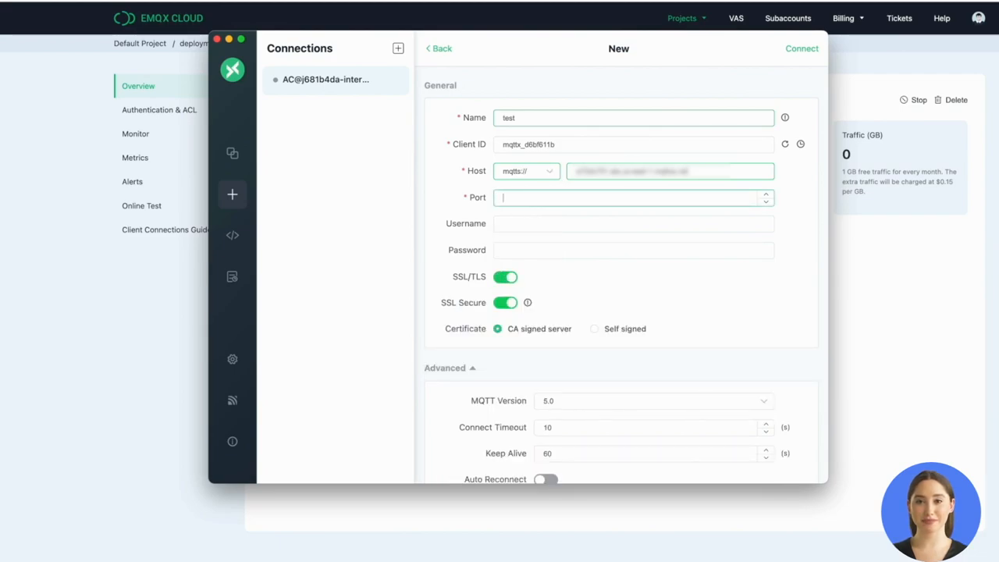
type("8883")
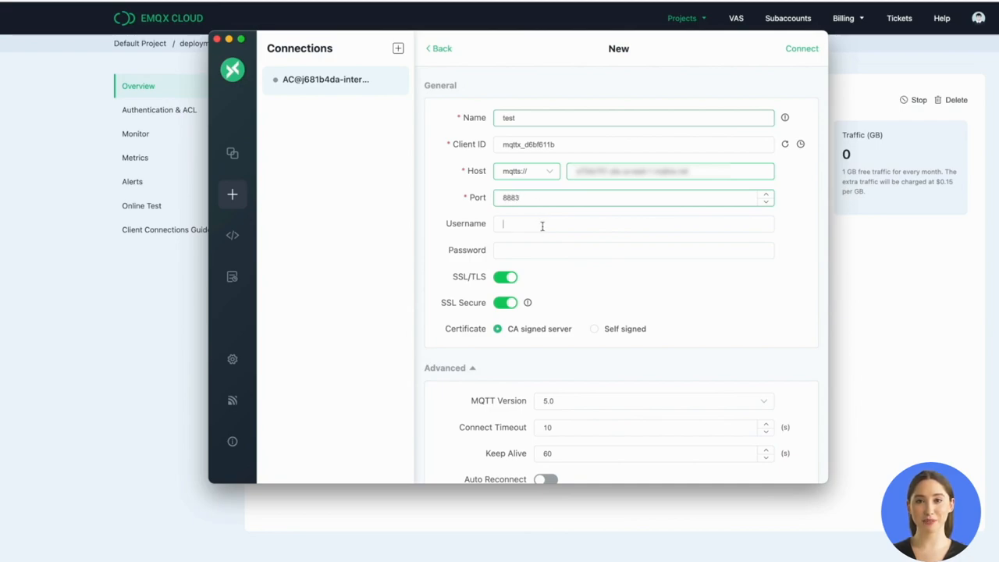
type("emqx")
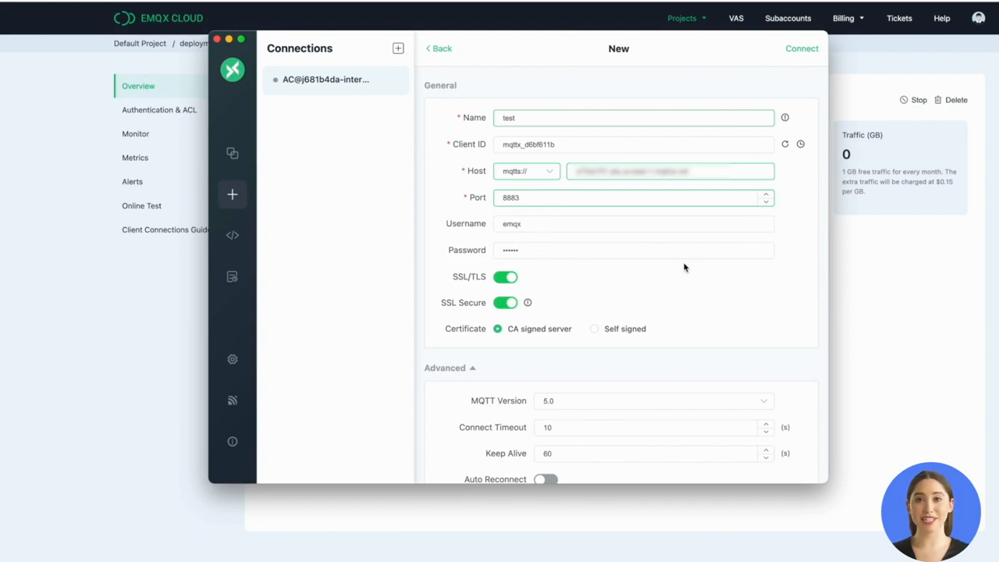
Save the test connection and connect it to the deployment.
left_click(802, 48)
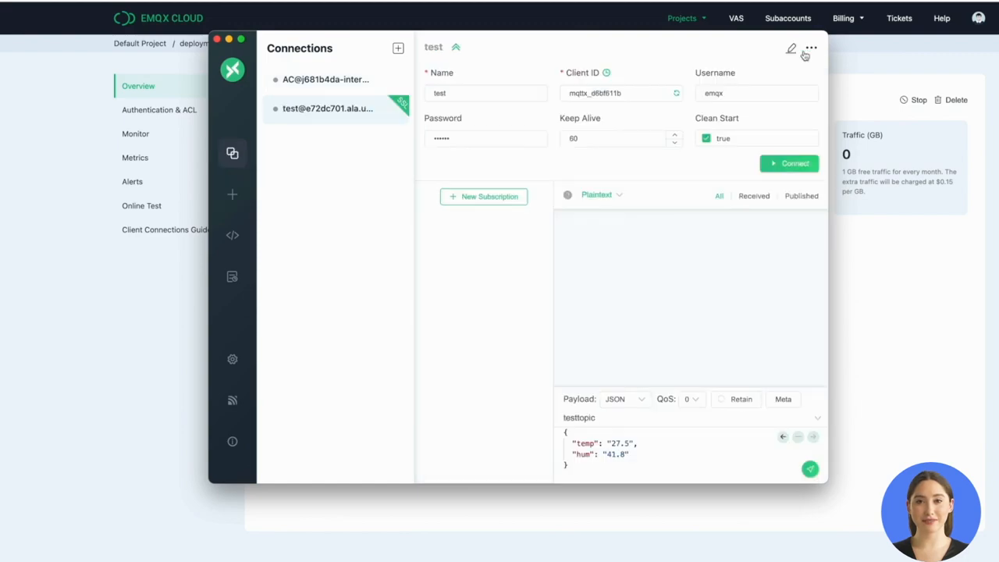
left_click(790, 164)
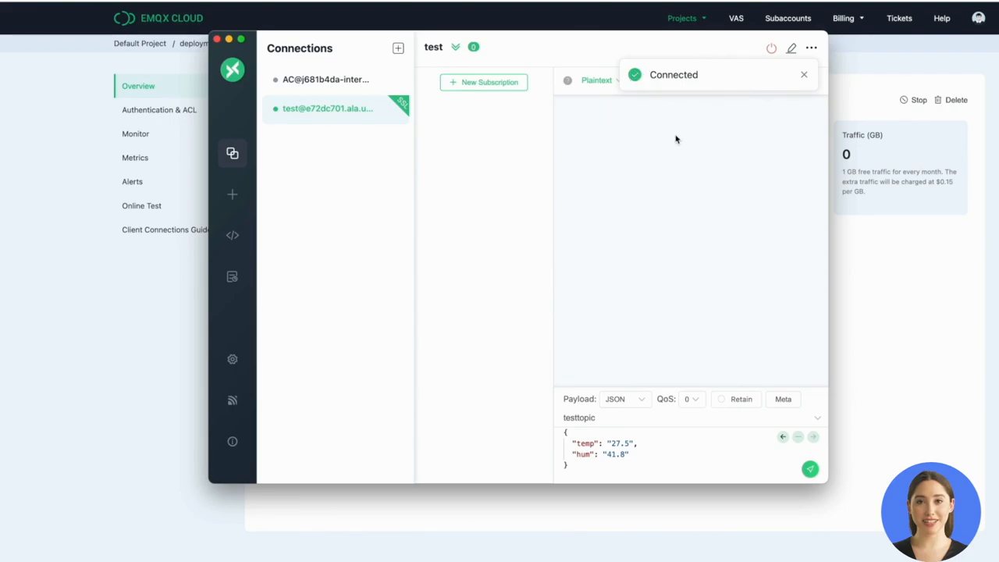
mouse_move(508, 86)
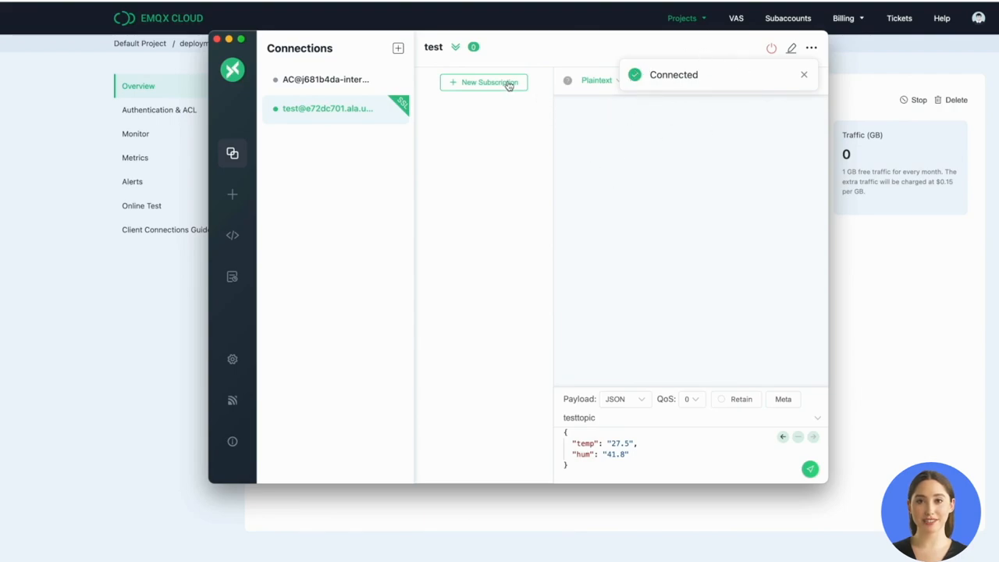
Subscribe the test client to testtopic/#.
left_click(484, 81)
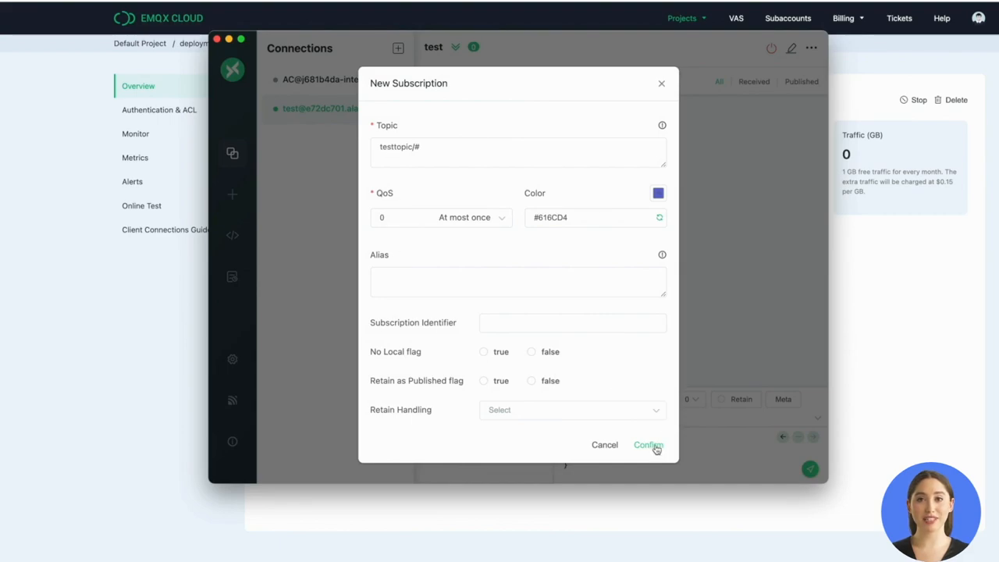
left_click(647, 443)
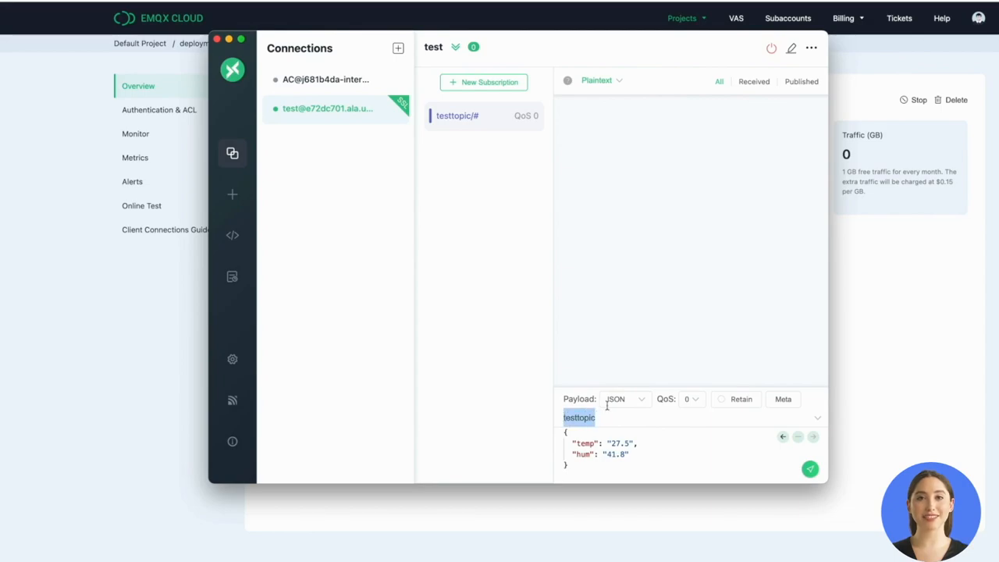
Publish the temperature and humidity payload to testtopic twice and receive it back.
left_click(810, 468)
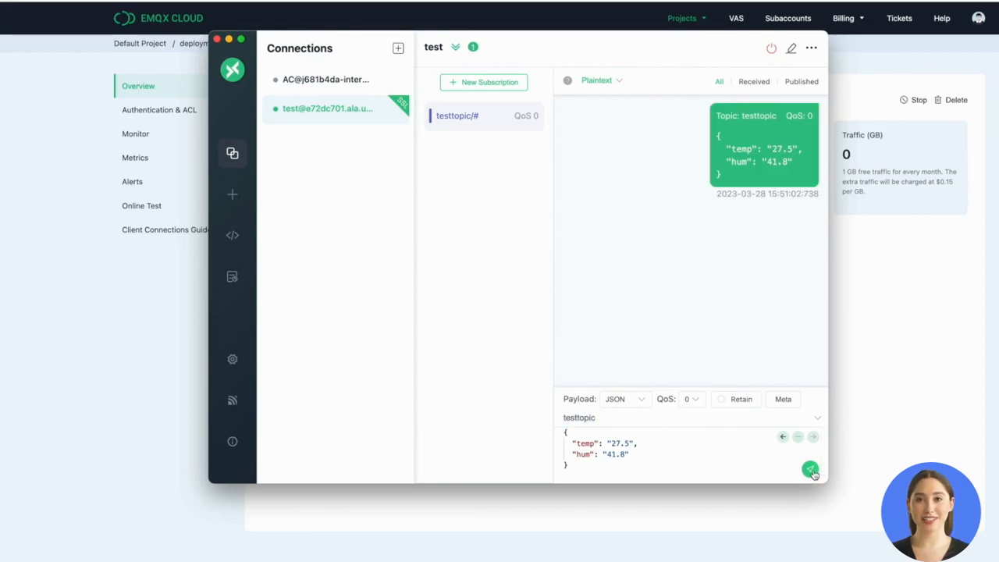
left_click(811, 470)
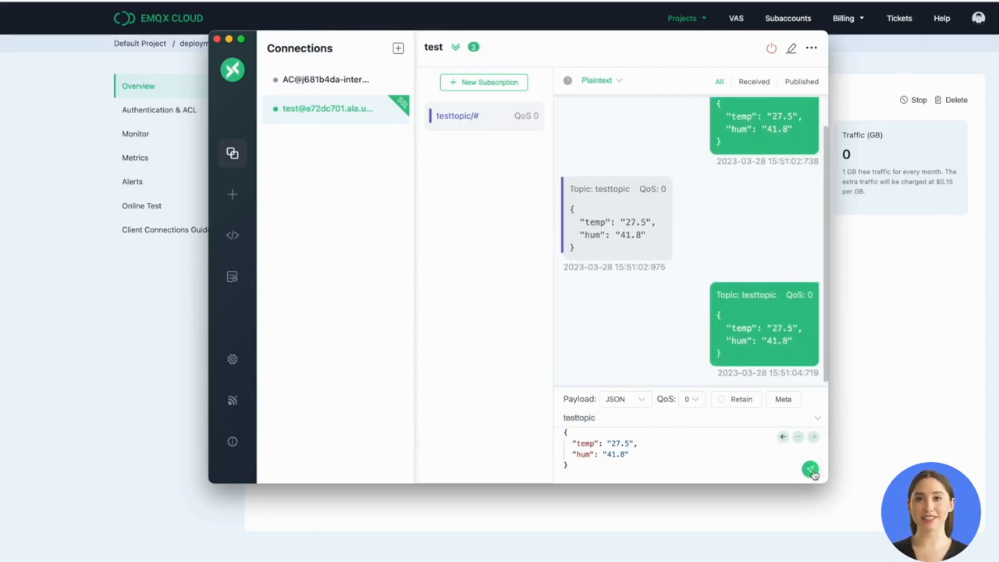
left_click(810, 469)
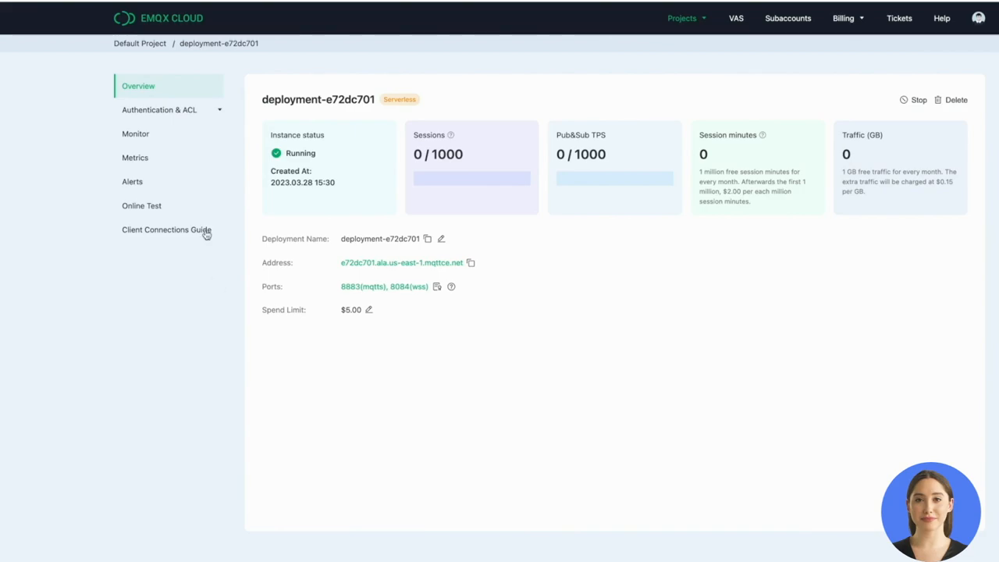
Show Monitor listing client user emqx and its testtopic/# subscription, then that client's details.
left_click(134, 128)
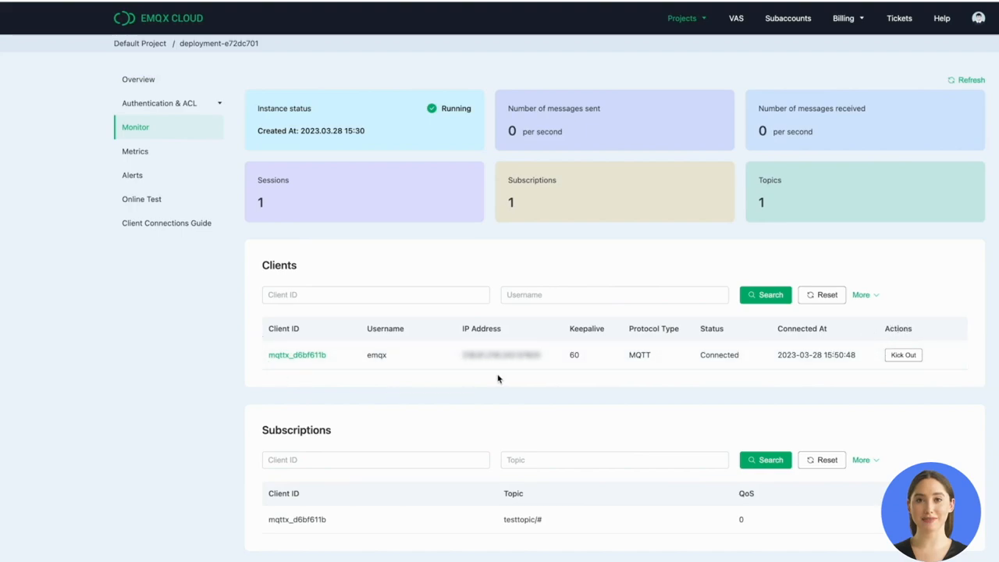
mouse_move(534, 181)
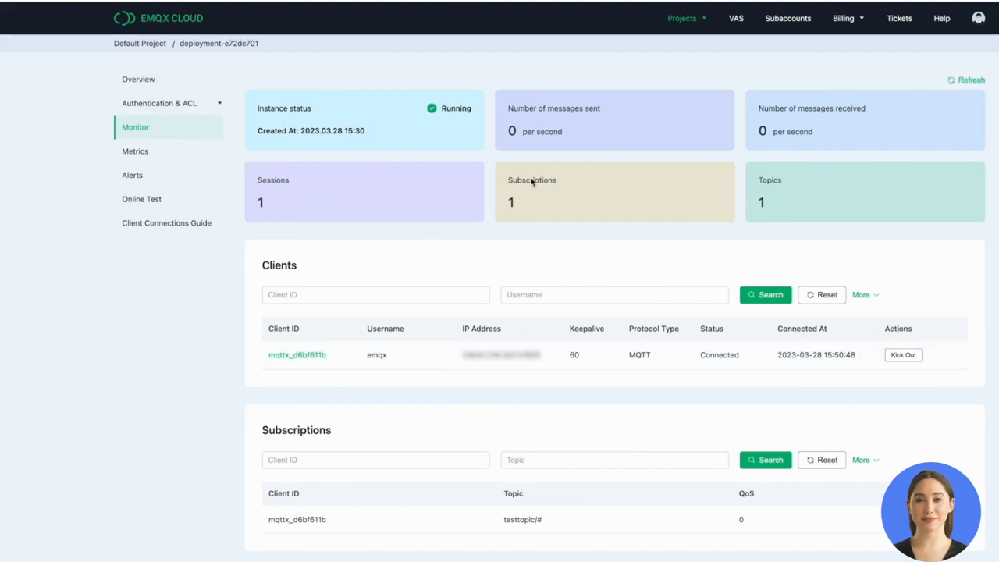
mouse_move(602, 362)
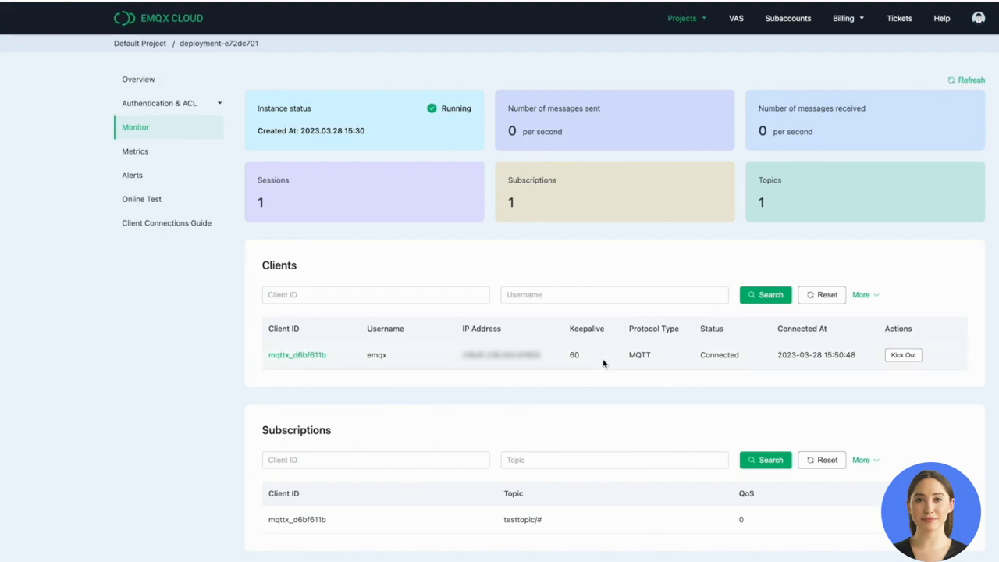
left_click(296, 354)
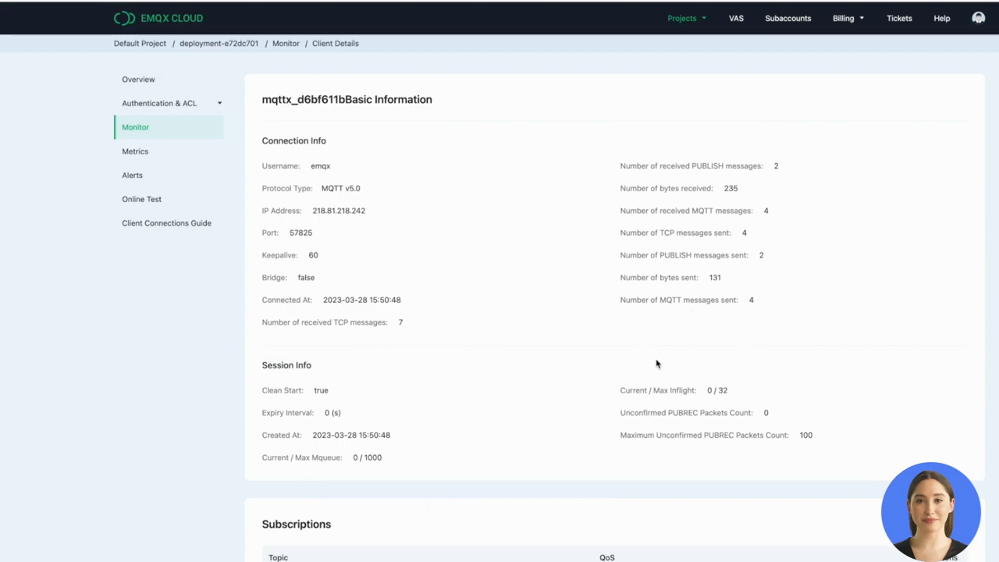
mouse_move(435, 369)
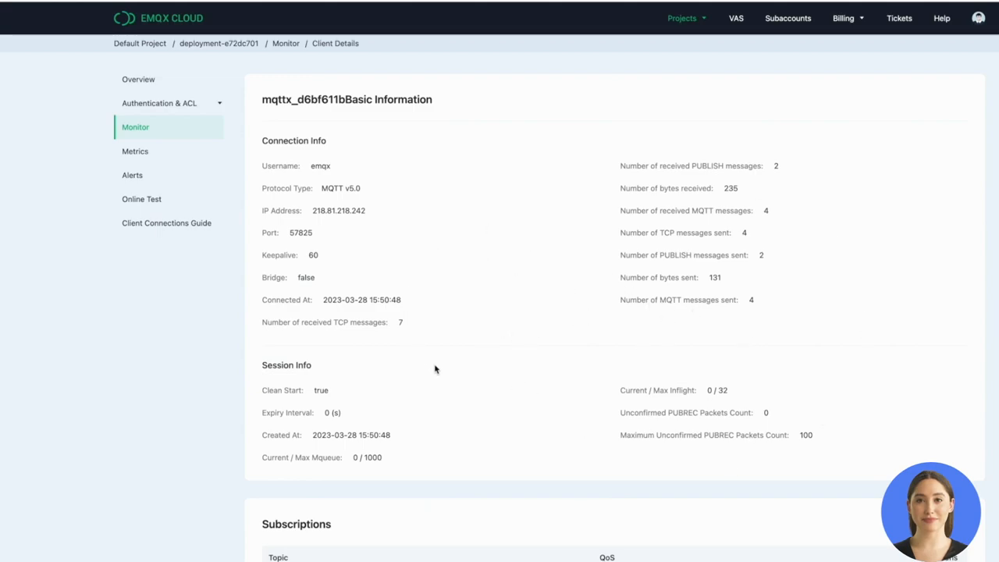